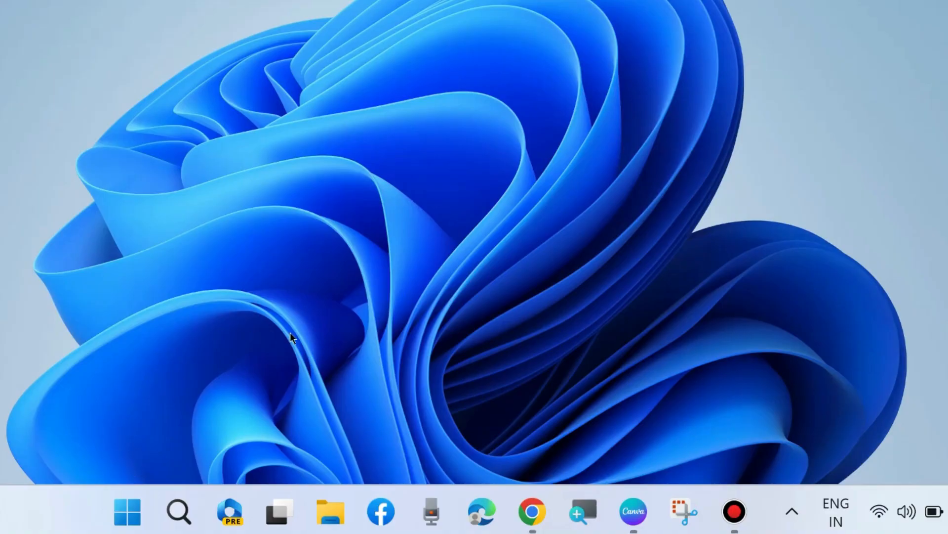
- Run an automatic driver update for the HID-compliant vendor-defined device from Device Manager, finding the best driver already installed
{"action": "right_click", "coordinate": [127, 513]}
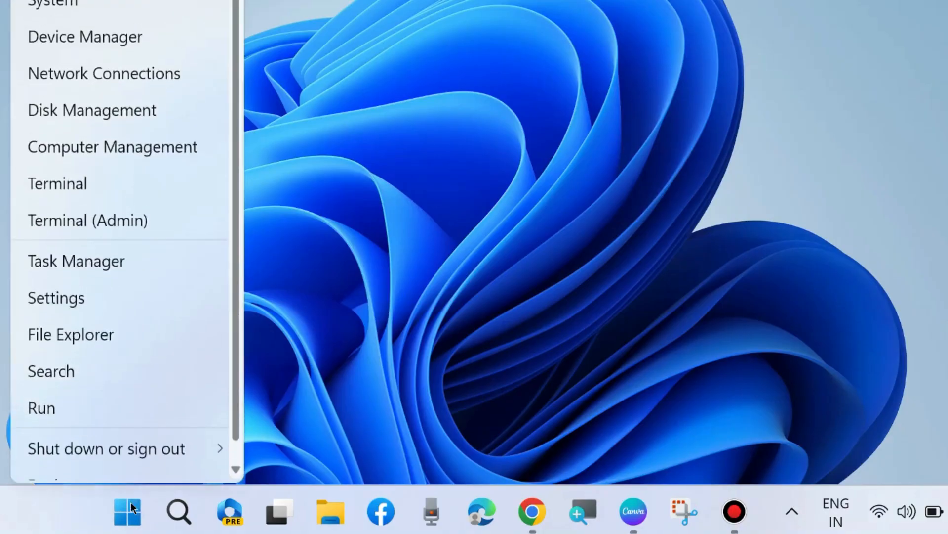
{"action": "left_click", "coordinate": [85, 37]}
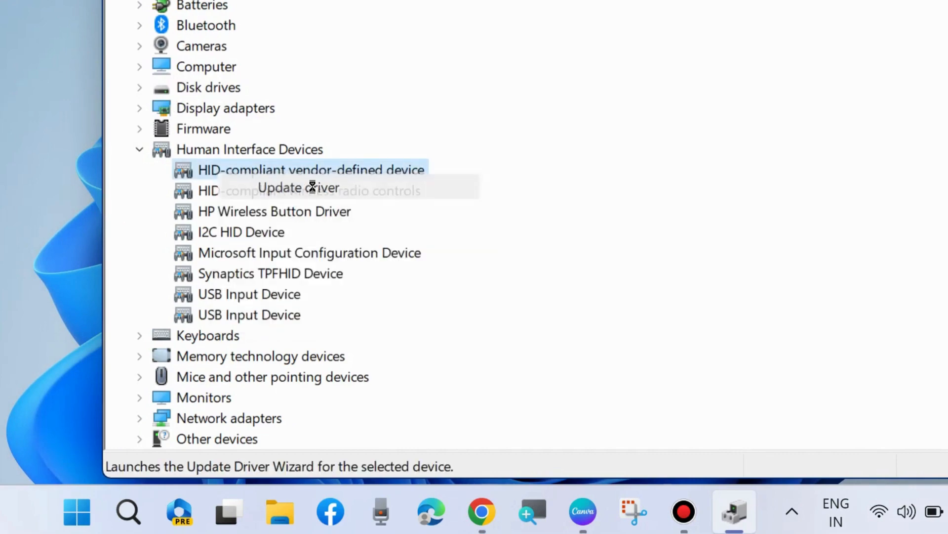
{"action": "left_click", "coordinate": [297, 188]}
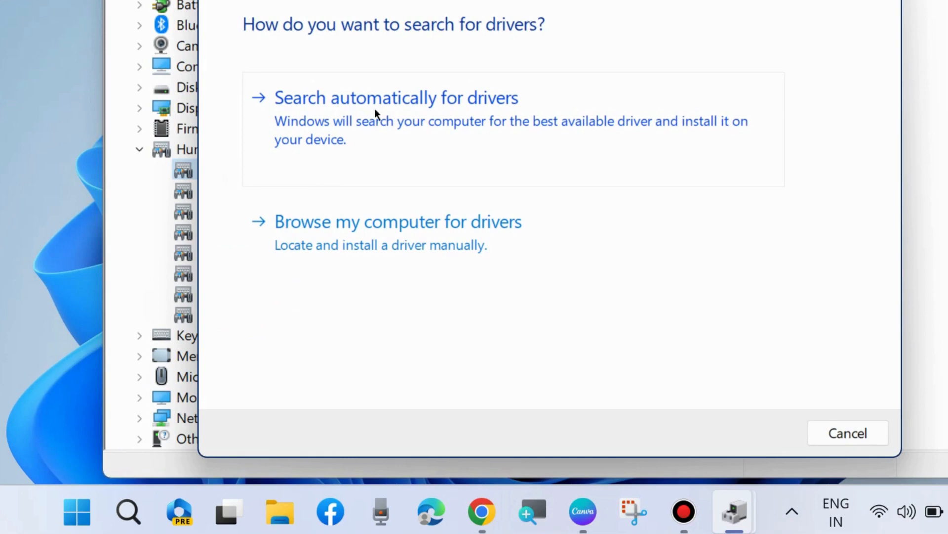
{"action": "left_click", "coordinate": [395, 97]}
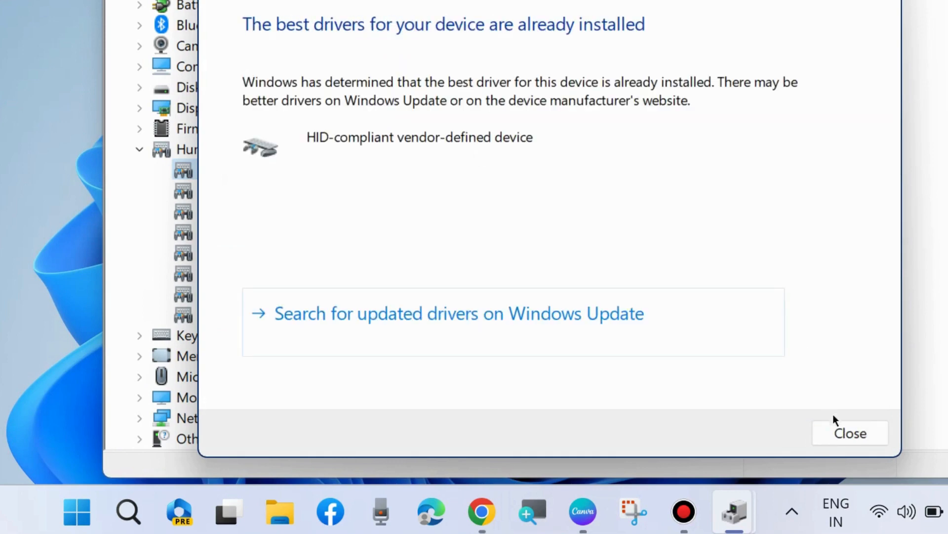
{"action": "left_click", "coordinate": [849, 433]}
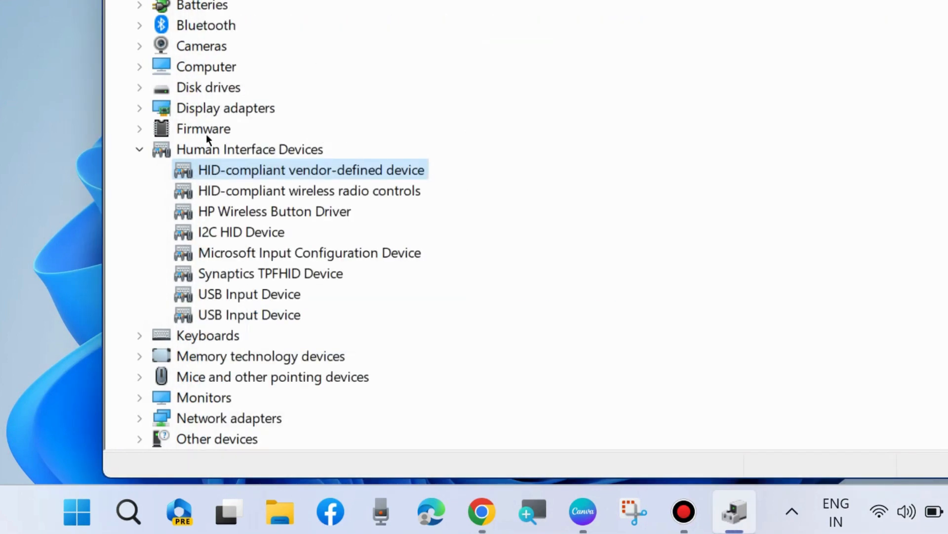
- Uninstall the HID-compliant vendor-defined device and confirm its removal
{"action": "right_click", "coordinate": [312, 170]}
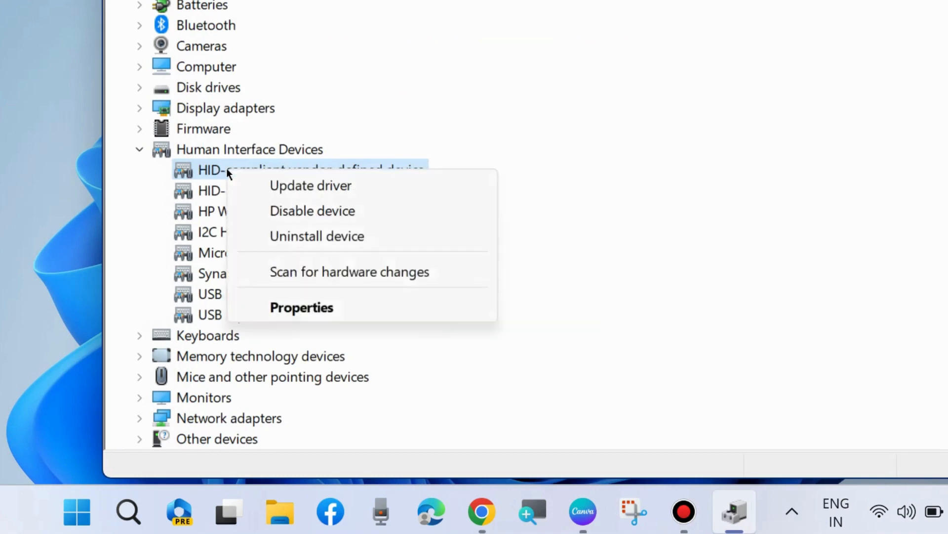
{"action": "left_click", "coordinate": [316, 236]}
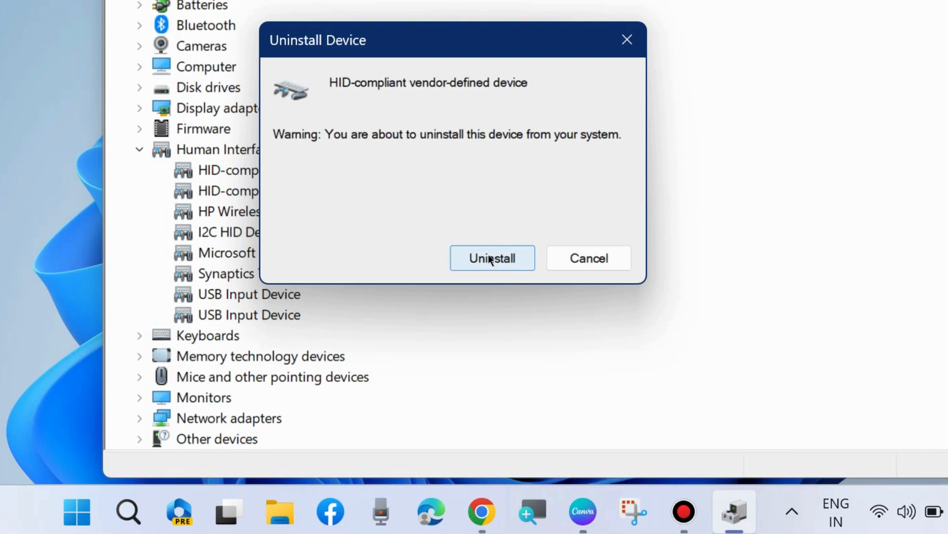
{"action": "left_click", "coordinate": [492, 258]}
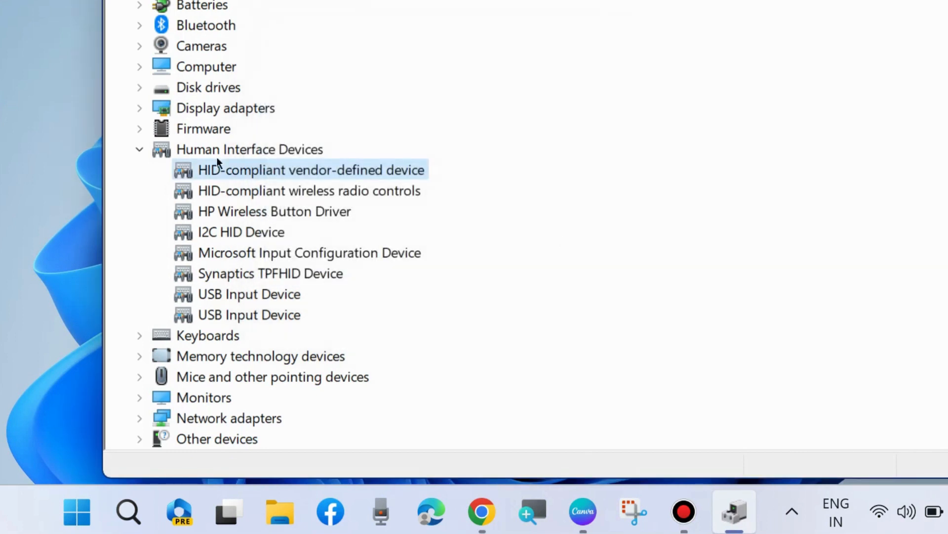
- Scan Human Interface Devices for hardware changes to redetect the device
{"action": "right_click", "coordinate": [249, 149]}
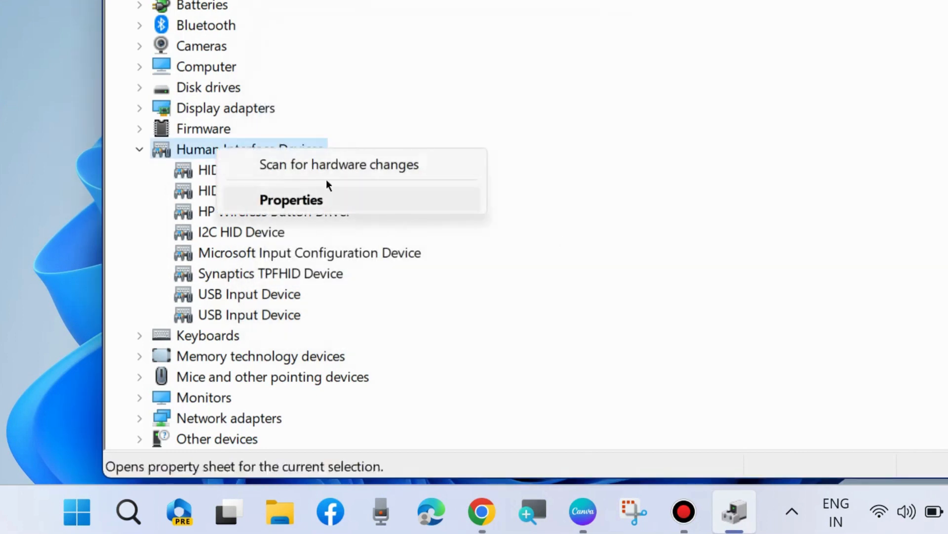
{"action": "left_click", "coordinate": [338, 164]}
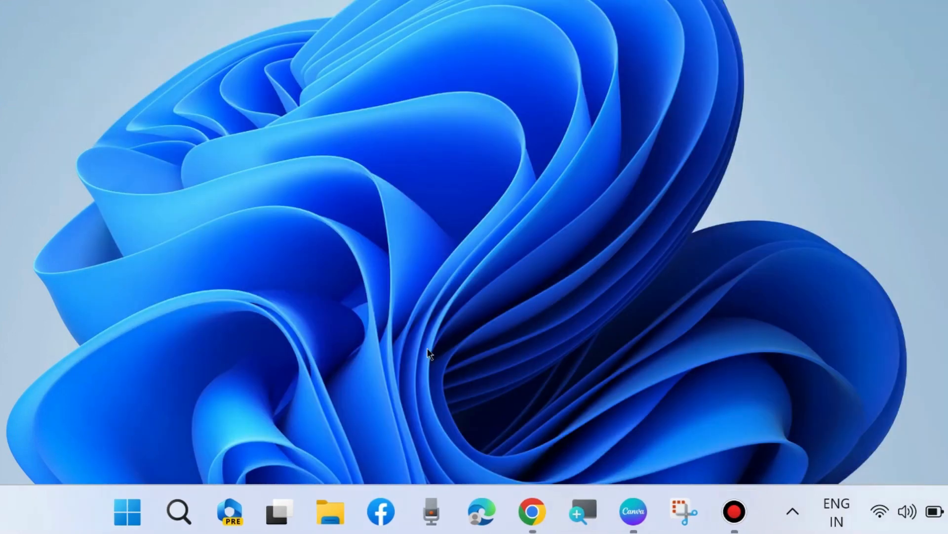
{"action": "mouse_move", "coordinate": [182, 473]}
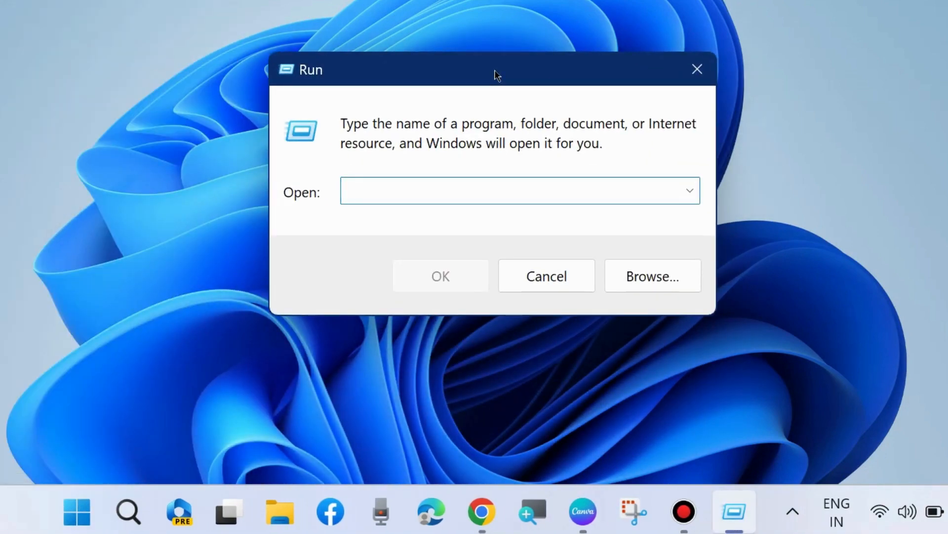
- Launch System Restore by running the rstrui command
{"action": "type", "text": "rstrui"}
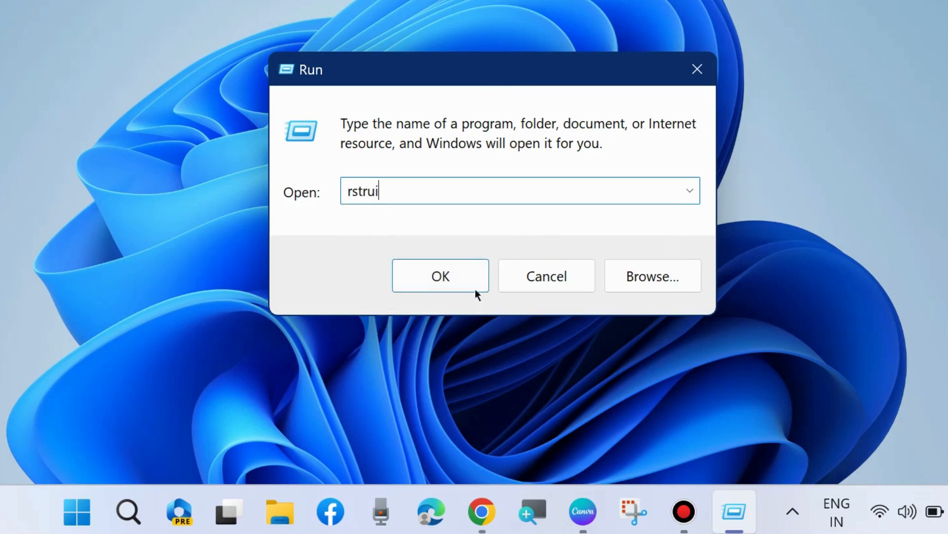
{"action": "left_click", "coordinate": [440, 276]}
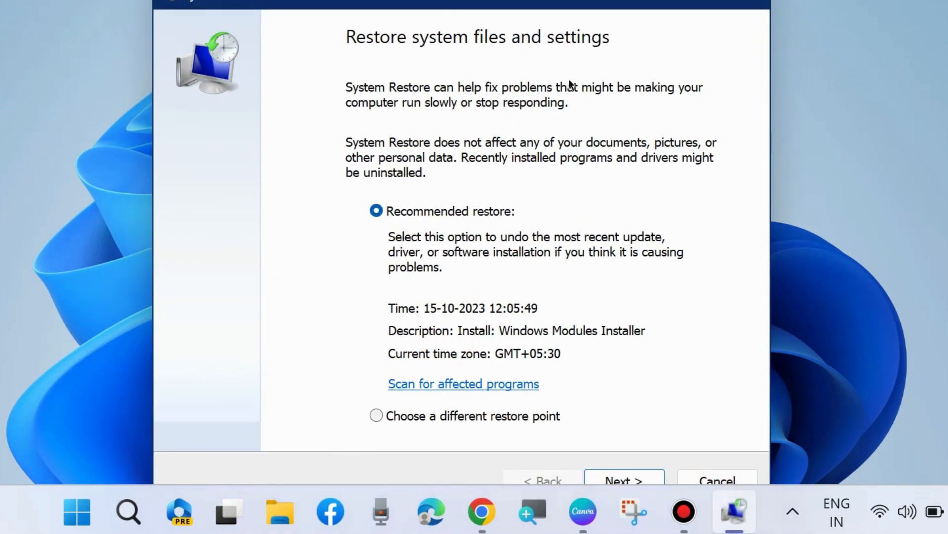
{"action": "mouse_move", "coordinate": [398, 435]}
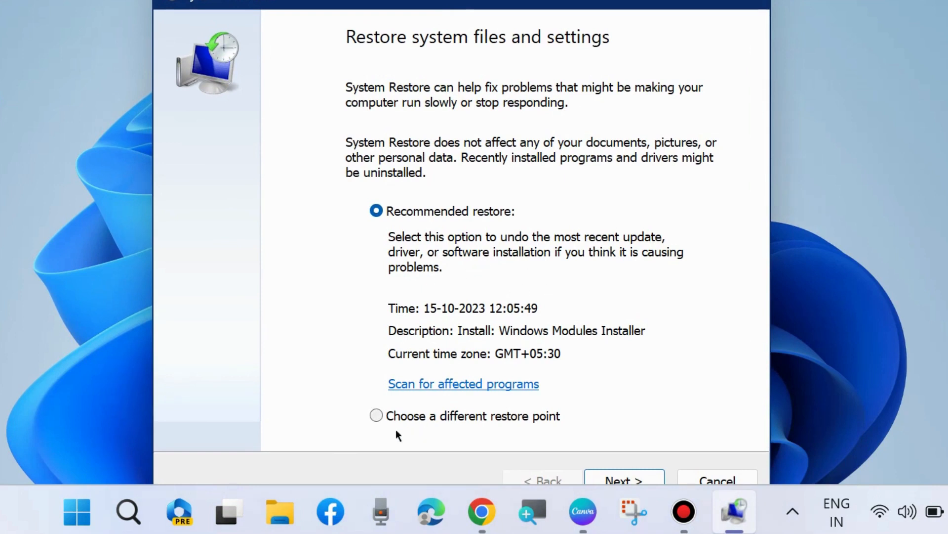
{"action": "left_click", "coordinate": [376, 416]}
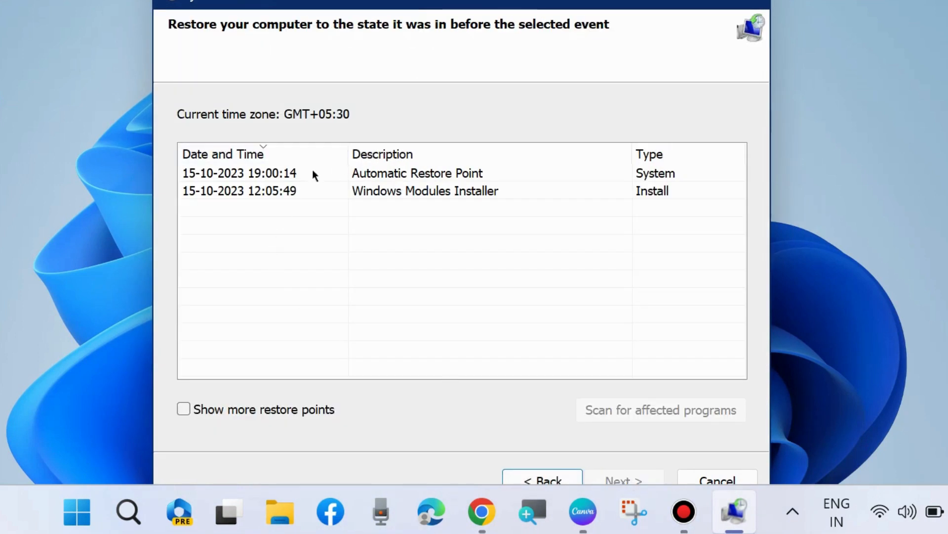
{"action": "mouse_move", "coordinate": [420, 193]}
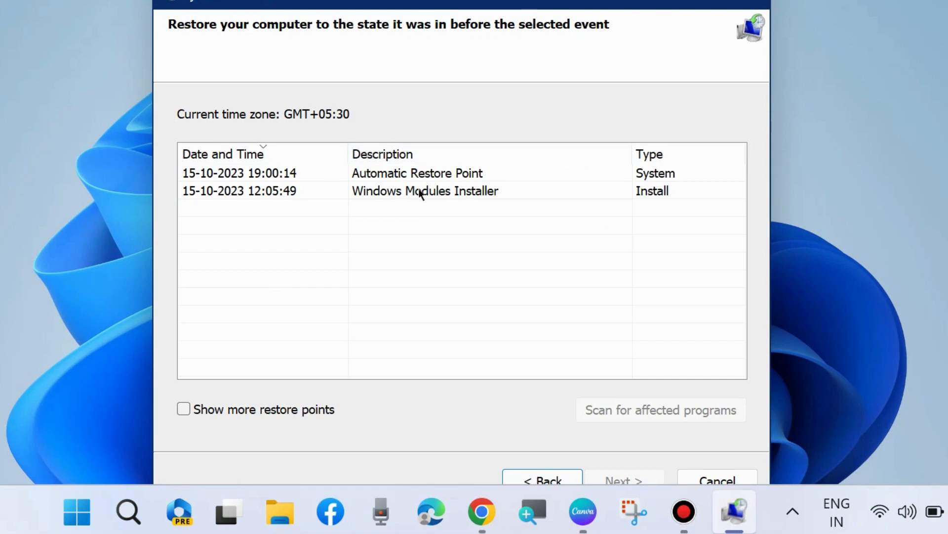
{"action": "left_click", "coordinate": [424, 191]}
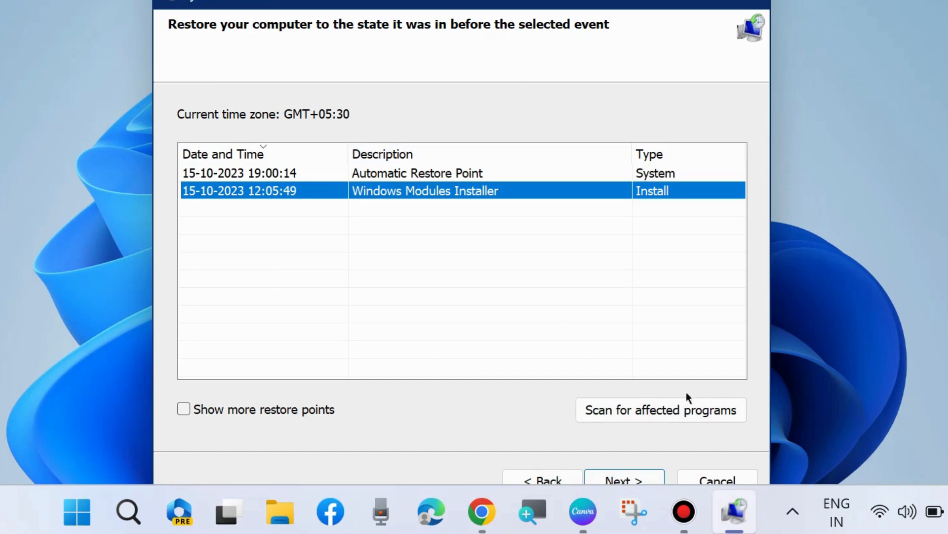
{"action": "left_click", "coordinate": [624, 480]}
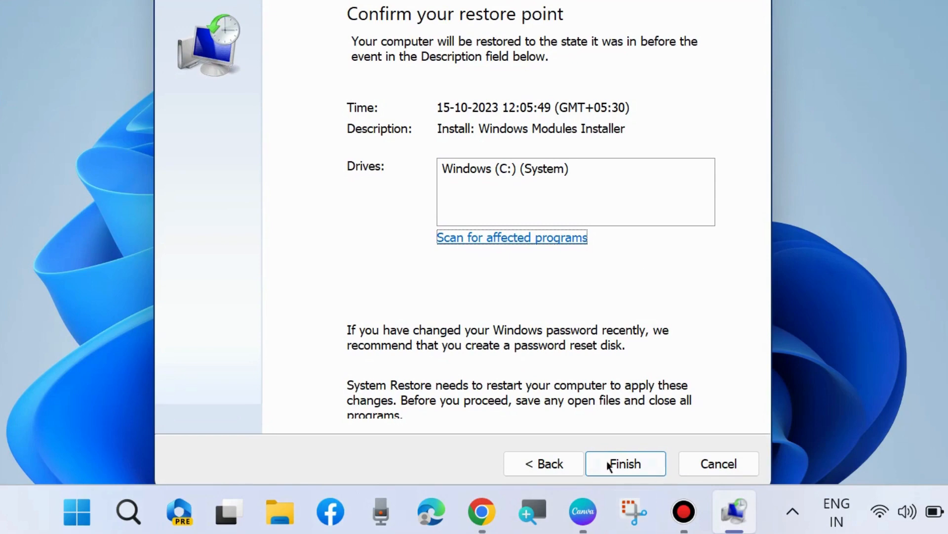
{"action": "mouse_move", "coordinate": [875, 18]}
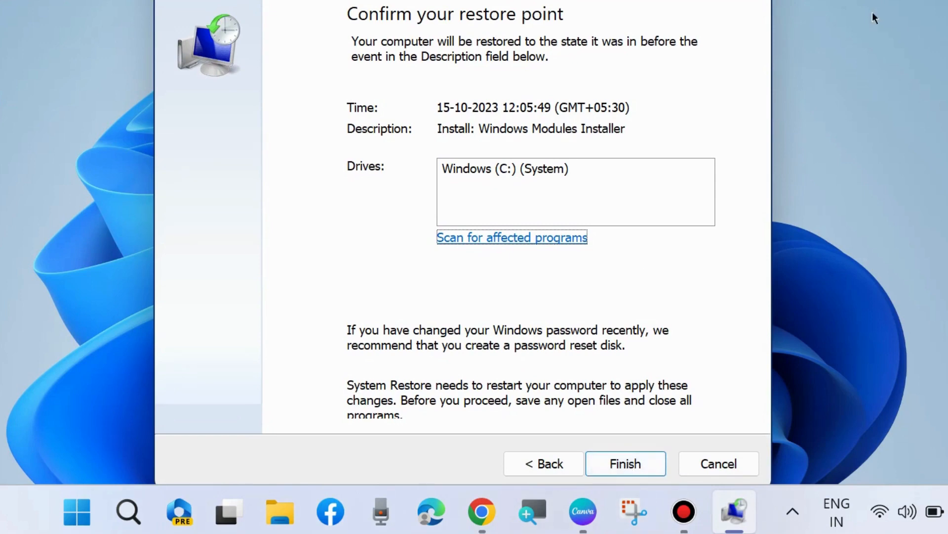